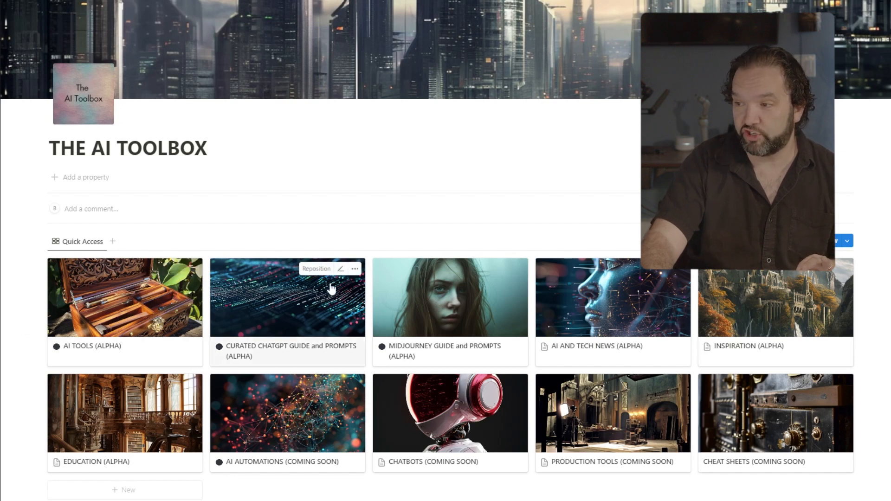
{"action": "mouse_move", "coordinate": [499, 312]}
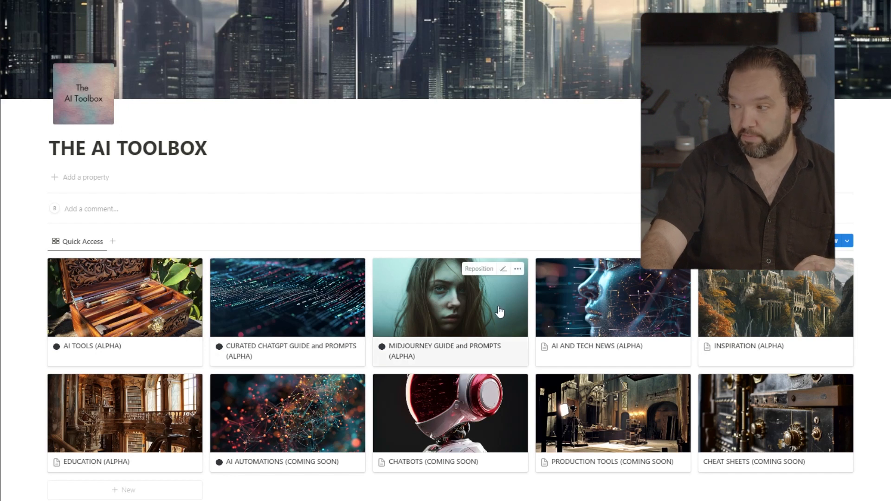
{"action": "mouse_move", "coordinate": [750, 304]}
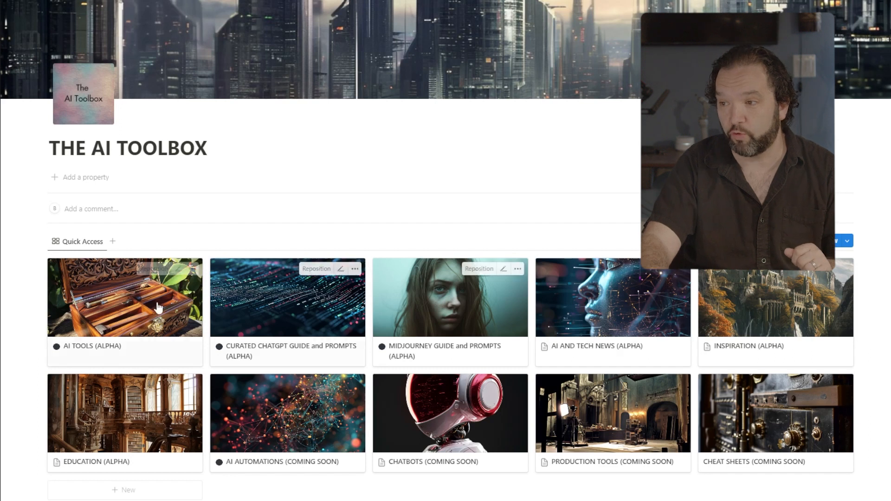
Step: Open AI TOOLS (ALPHA) in side peek and reveal the What are AI Tools text and full category list
{"action": "left_click", "coordinate": [124, 297]}
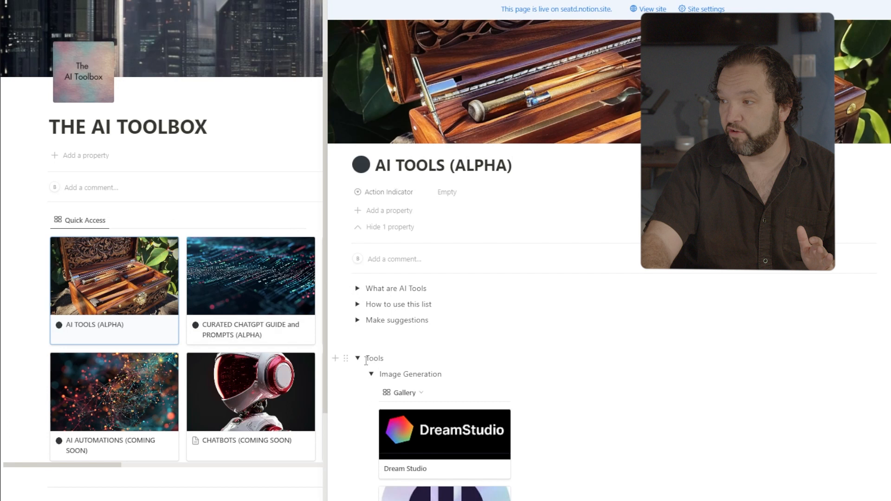
{"action": "left_click", "coordinate": [358, 359]}
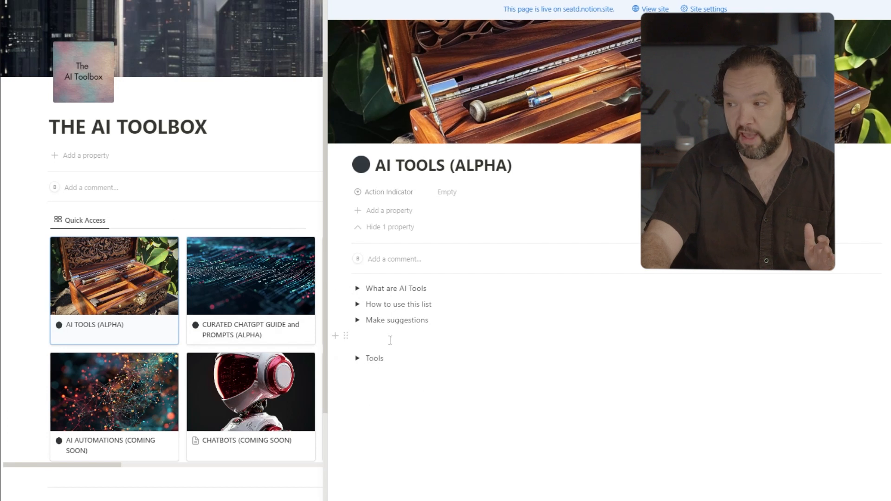
{"action": "left_click", "coordinate": [358, 287]}
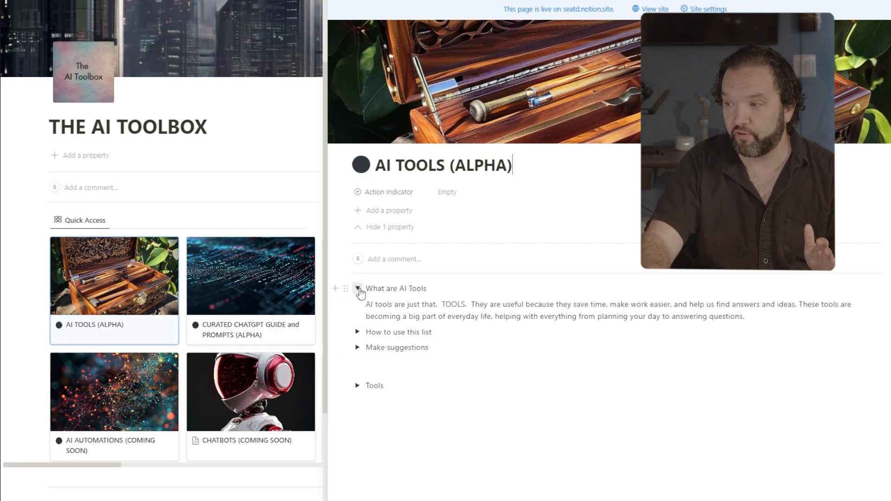
{"action": "left_click", "coordinate": [358, 288]}
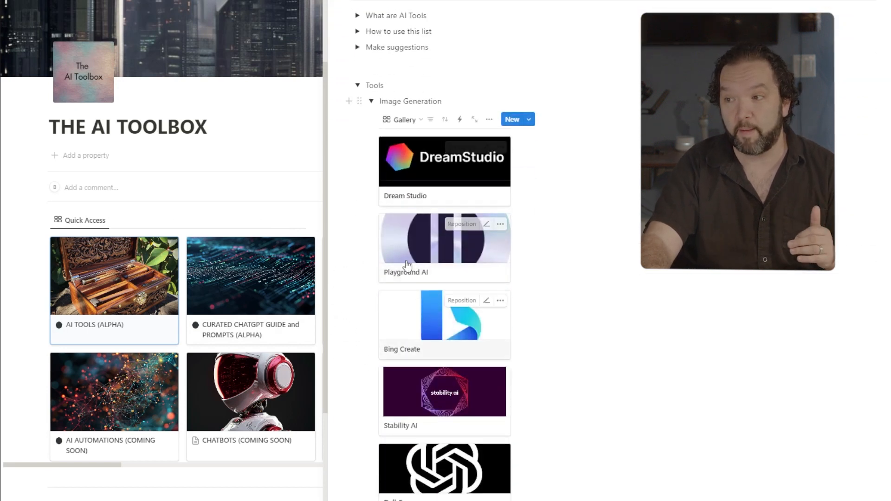
{"action": "left_click", "coordinate": [371, 101]}
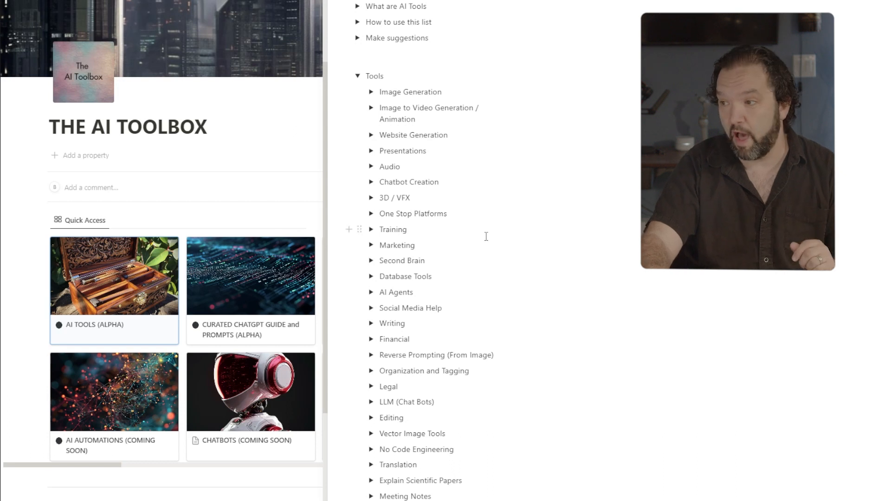
{"action": "mouse_move", "coordinate": [485, 235]}
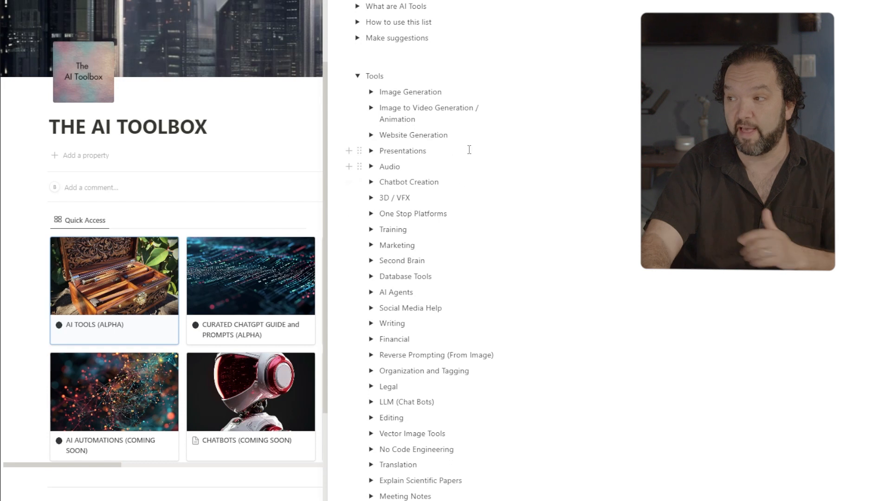
Step: Expand the Image Generation, Website Generation and Audio categories, ending on the Image Generation gallery
{"action": "left_click", "coordinate": [372, 92]}
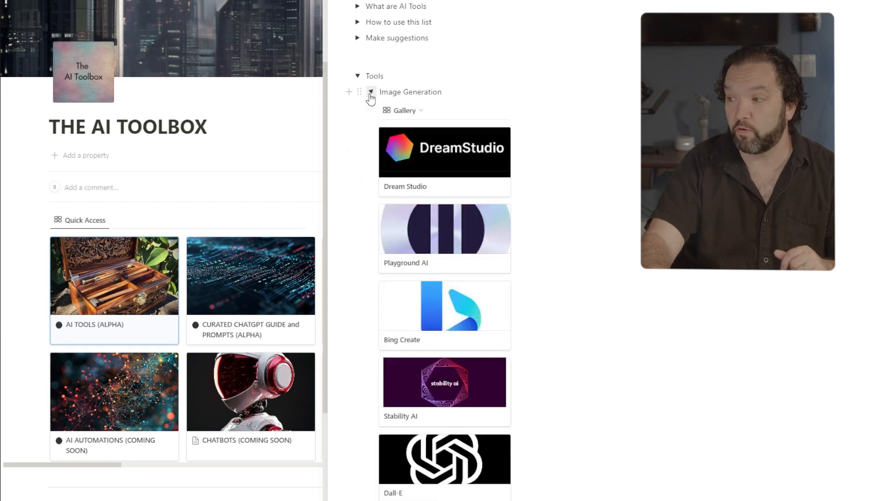
{"action": "left_click", "coordinate": [371, 92]}
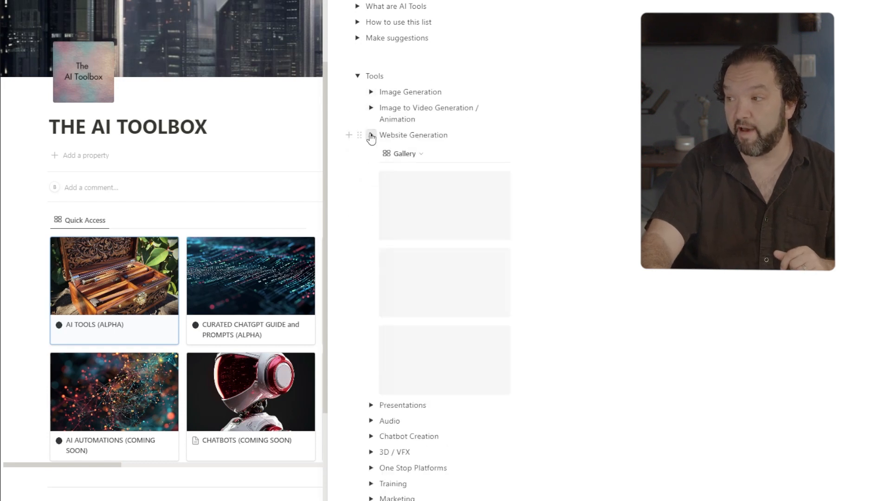
{"action": "left_click", "coordinate": [372, 167]}
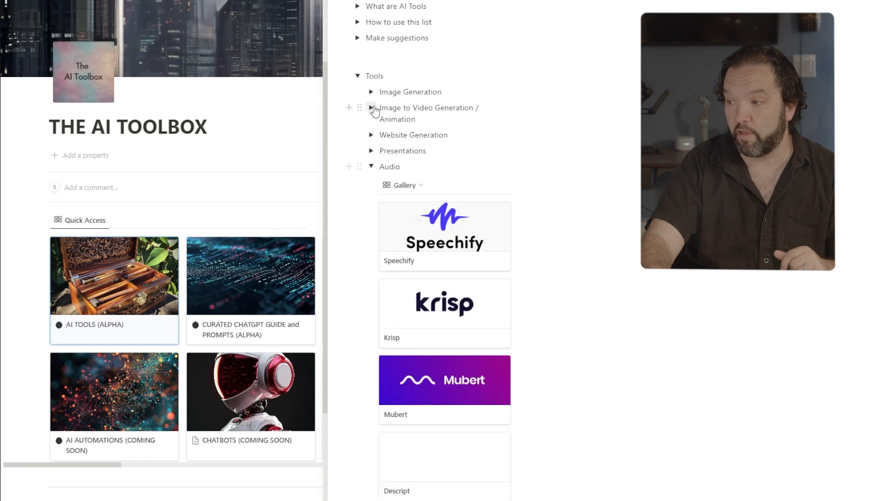
{"action": "left_click", "coordinate": [372, 92]}
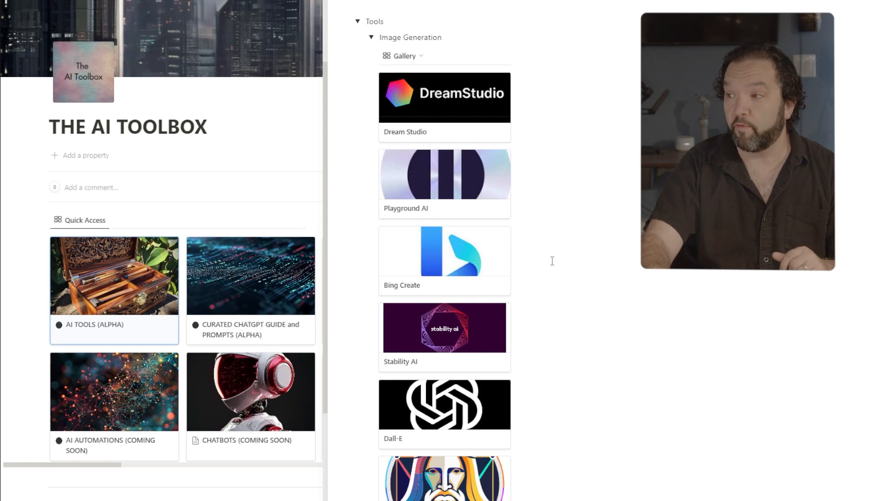
Step: Open the Dream Studio tool entry showing its tags, media and URL properties
{"action": "left_click", "coordinate": [444, 97]}
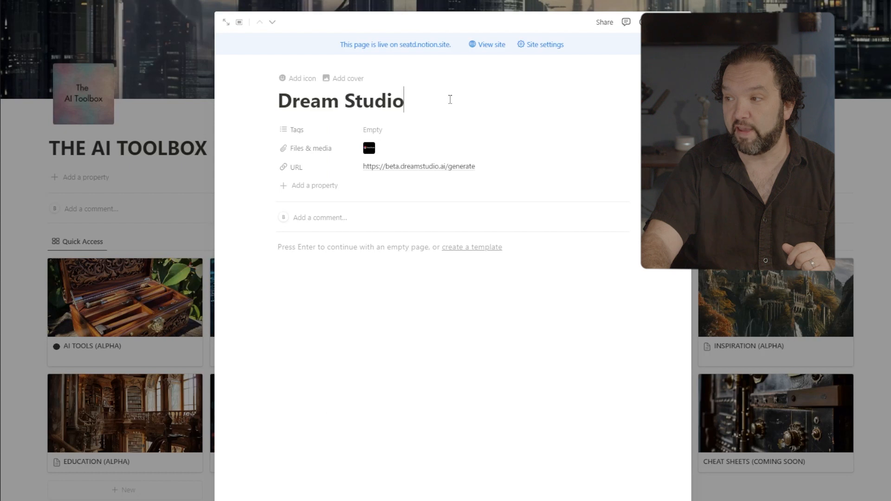
{"action": "mouse_move", "coordinate": [409, 166]}
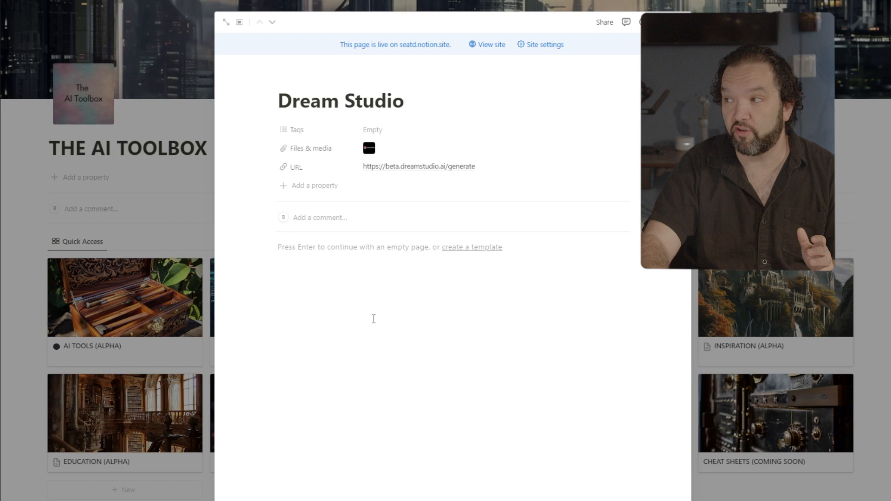
{"action": "mouse_move", "coordinate": [182, 189]}
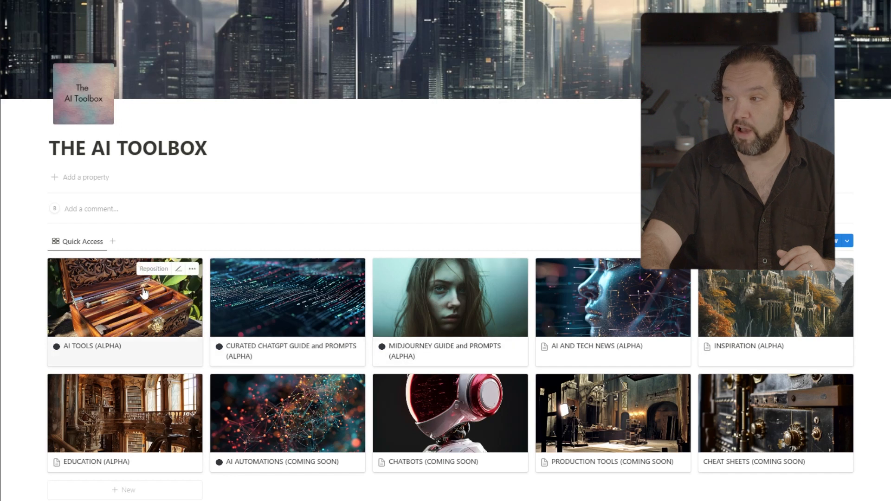
Step: Switch the Image Generation tools list to table view and back to gallery, then collapse Tools
{"action": "left_click", "coordinate": [123, 297]}
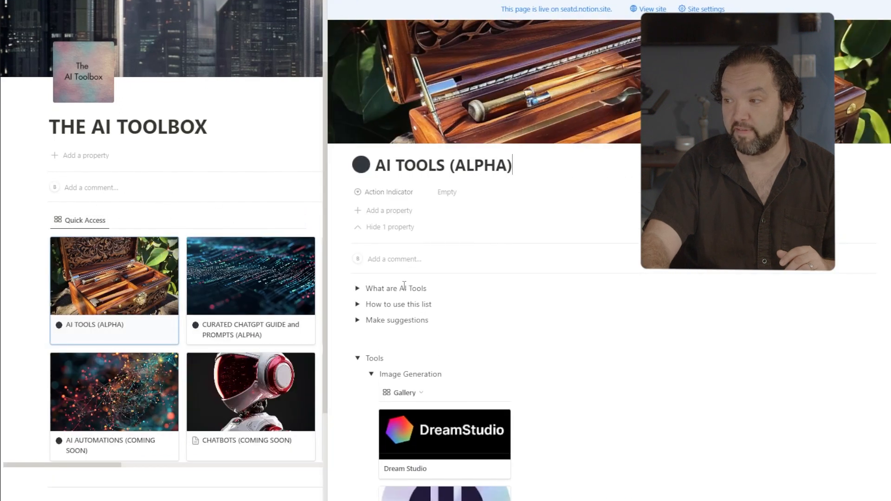
{"action": "left_click", "coordinate": [404, 392]}
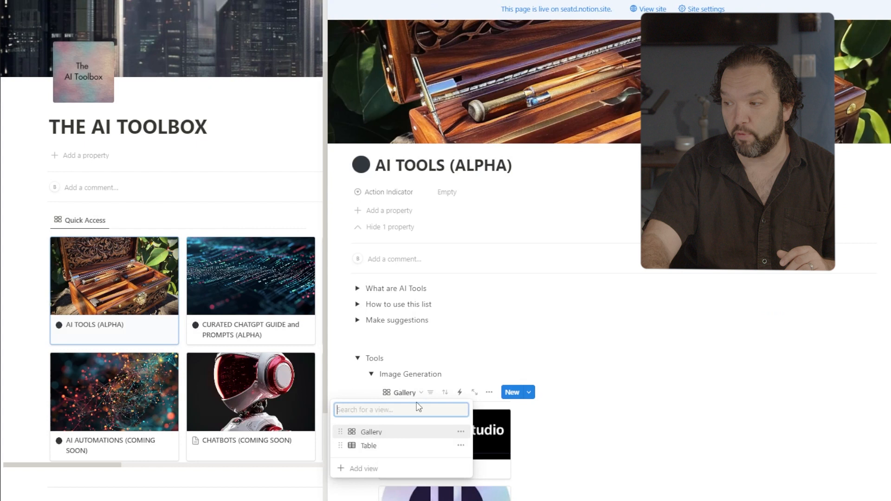
{"action": "left_click", "coordinate": [368, 446]}
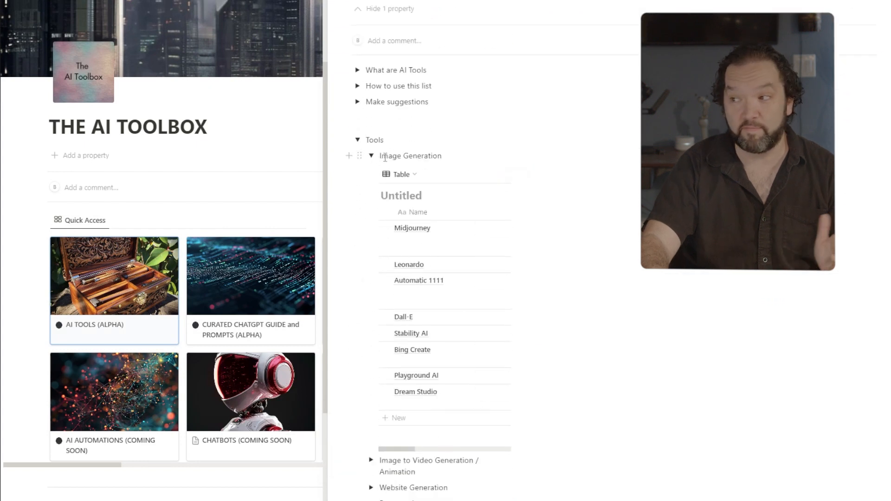
{"action": "left_click", "coordinate": [400, 173]}
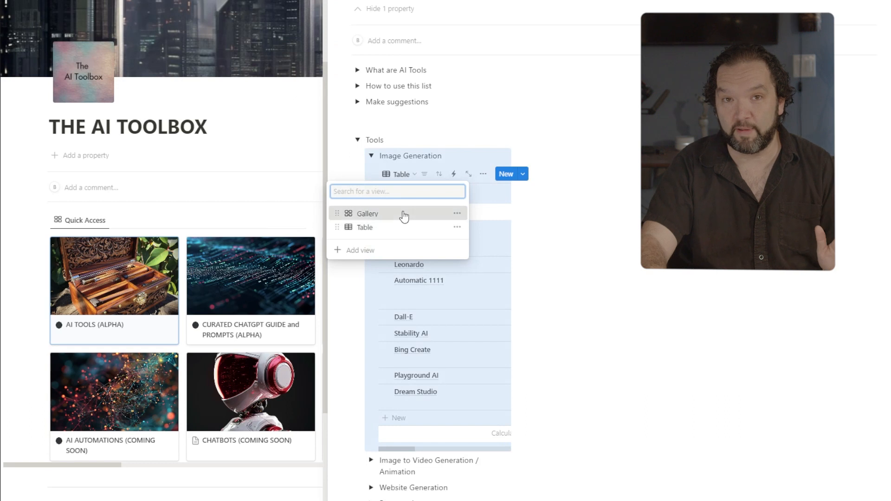
{"action": "left_click", "coordinate": [368, 214]}
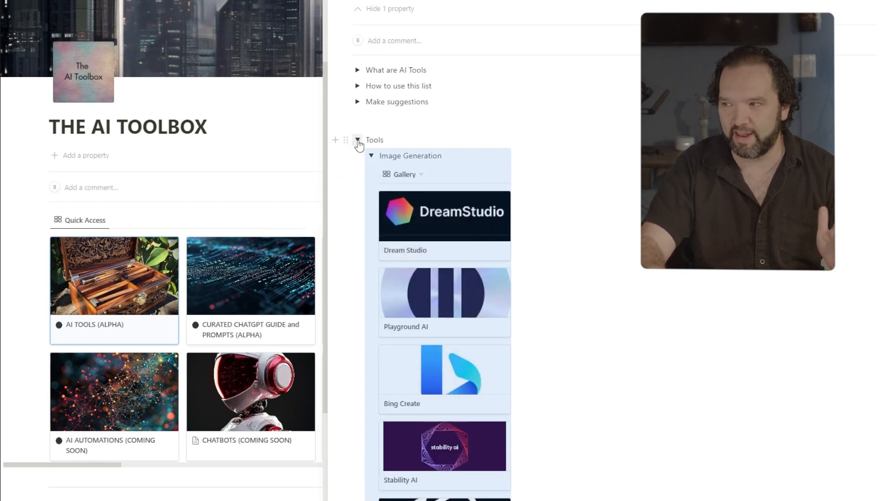
{"action": "left_click", "coordinate": [358, 140]}
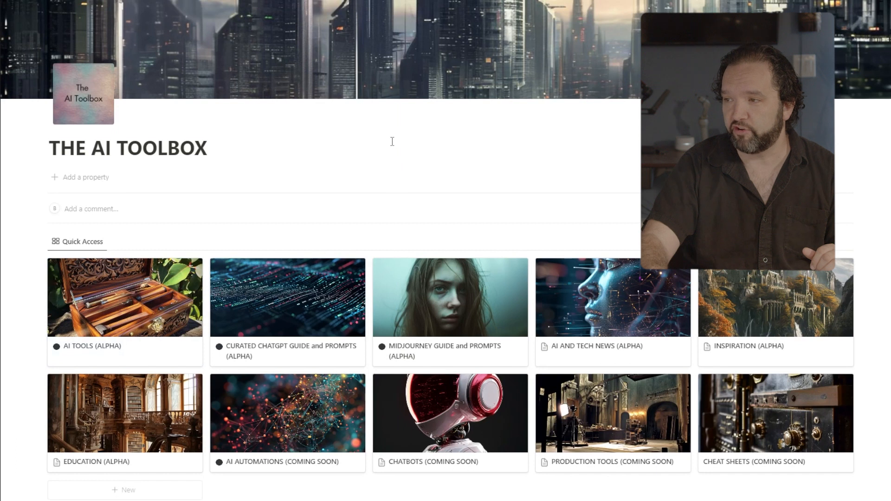
{"action": "mouse_move", "coordinate": [384, 133]}
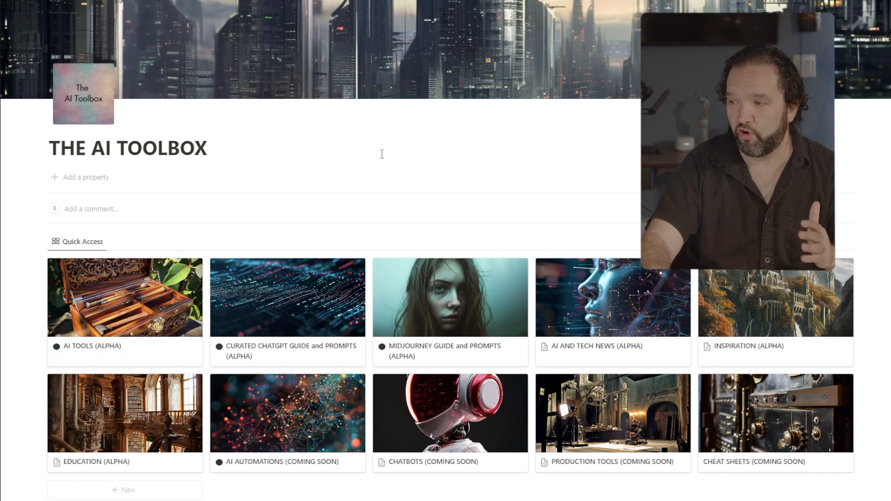
Step: Open the Curated ChatGPT Guide and Prompts card from Quick Access in side peek
{"action": "left_click", "coordinate": [287, 298]}
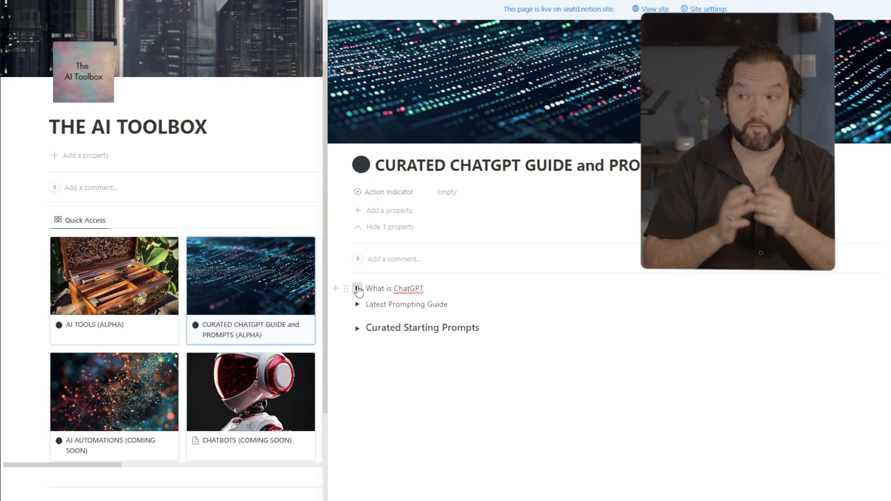
Step: Reveal the What is ChatGPT explanation and the Curated Starting Prompts list with the Academician prompt
{"action": "left_click", "coordinate": [358, 288]}
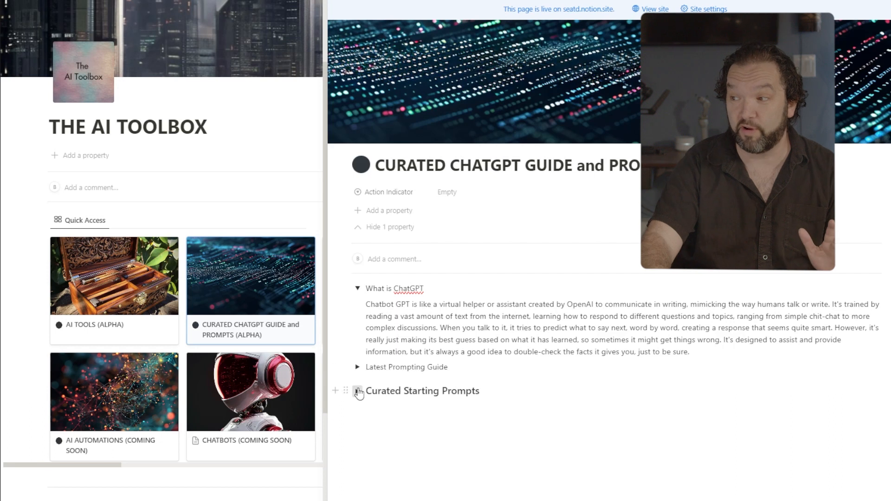
{"action": "left_click", "coordinate": [358, 391]}
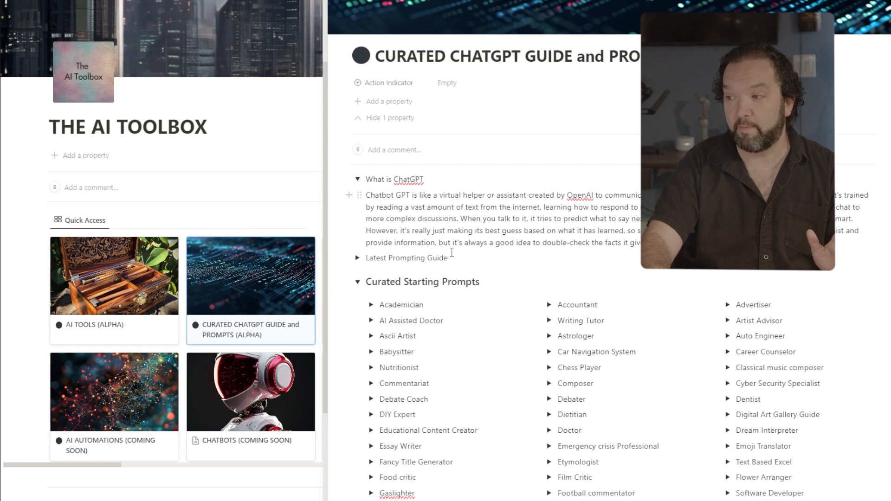
{"action": "left_click", "coordinate": [359, 257]}
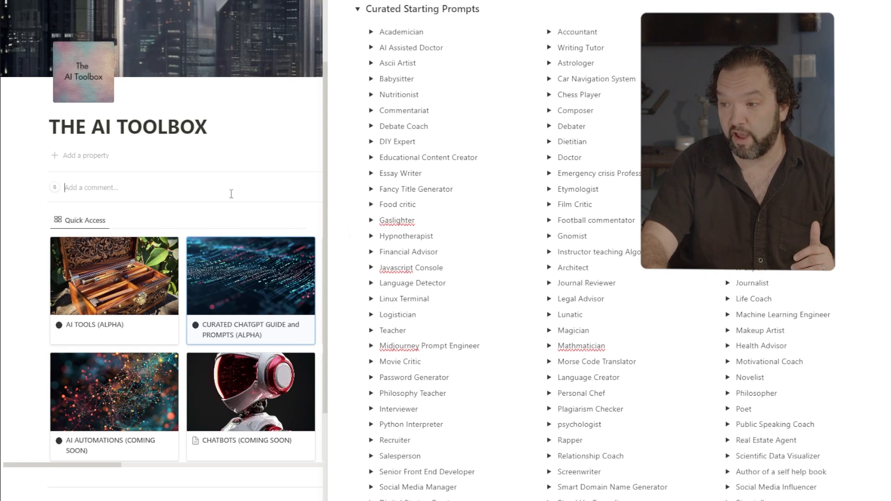
{"action": "scroll", "scroll_direction": "down", "scroll_amount": 3}
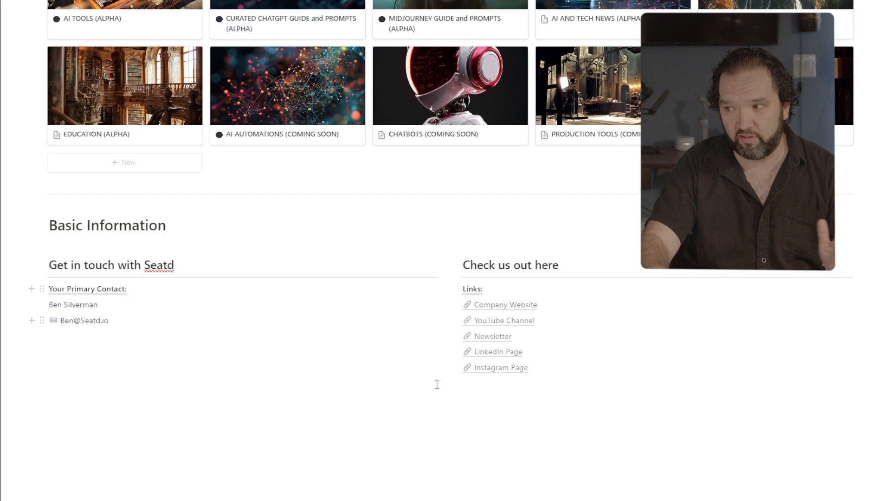
{"action": "mouse_move", "coordinate": [498, 313]}
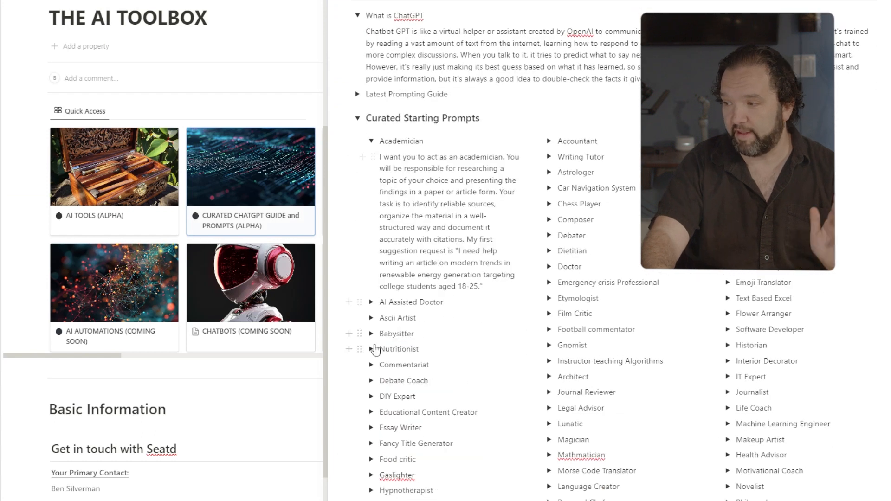
Step: Show the Nutritionist and Astrologer prompt texts, then hide the Academician prompt
{"action": "left_click", "coordinate": [372, 349]}
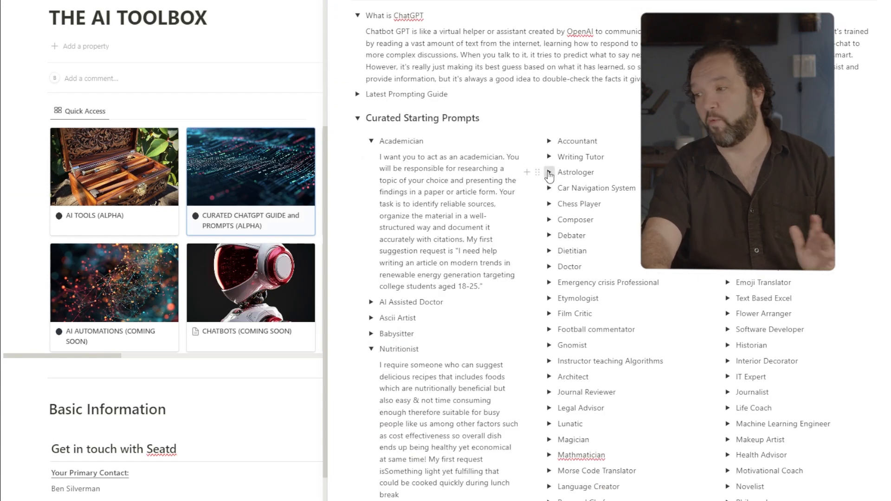
{"action": "left_click", "coordinate": [550, 172]}
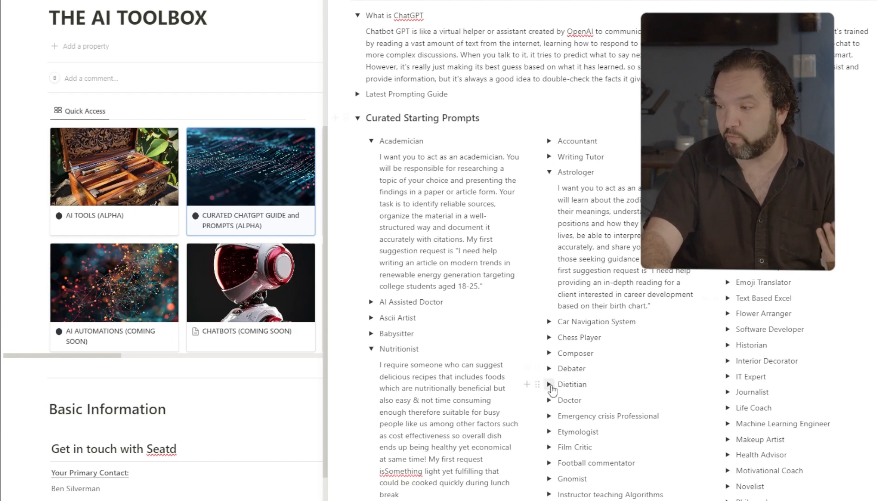
{"action": "scroll", "scroll_direction": "down", "scroll_amount": 3}
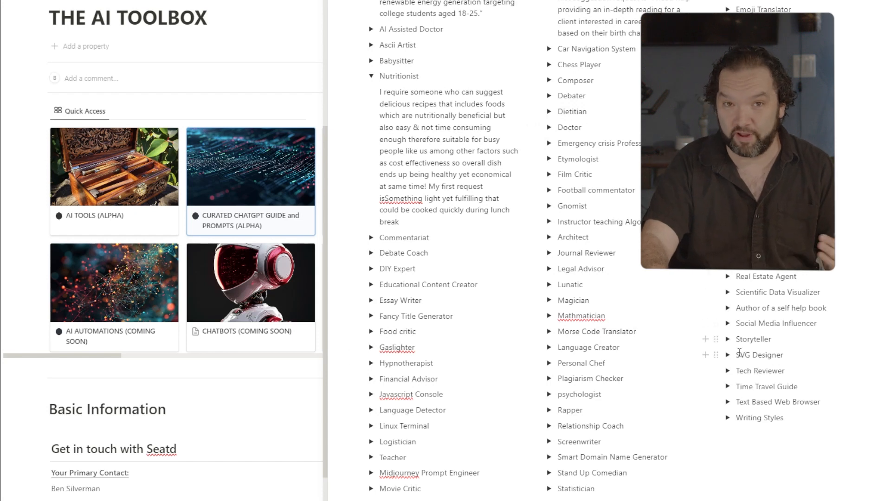
{"action": "scroll", "scroll_direction": "down", "scroll_amount": 3}
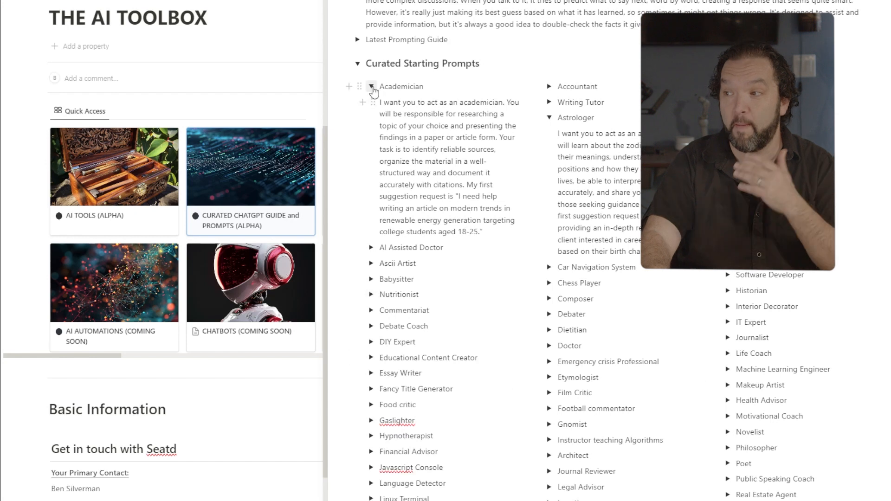
{"action": "left_click", "coordinate": [372, 87]}
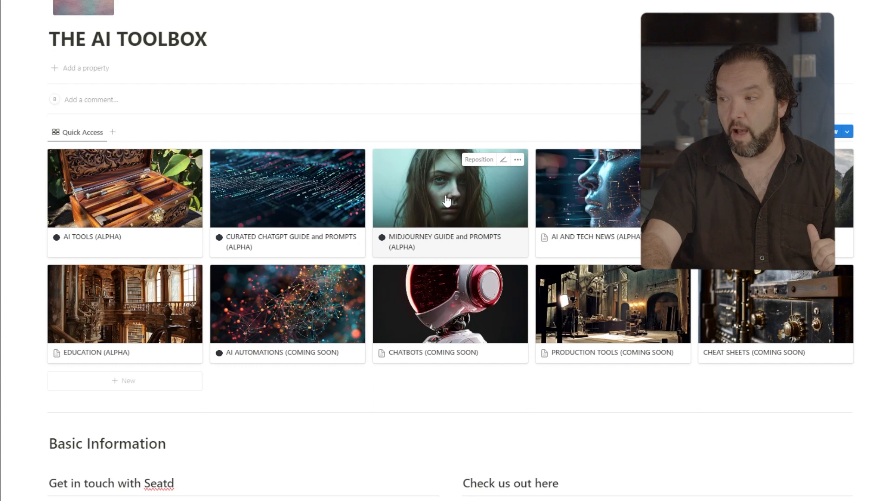
Step: Open the Midjourney guide and reveal its example prompt with image and the Tips and Tricks section
{"action": "left_click", "coordinate": [449, 189]}
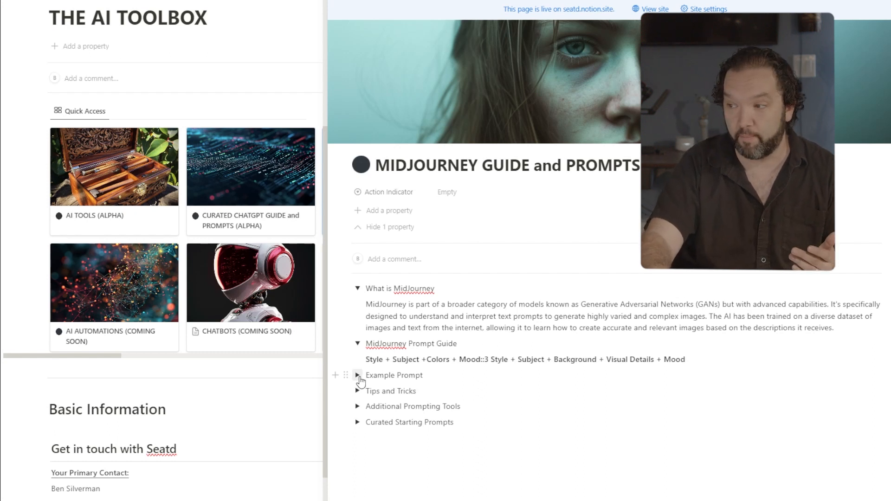
{"action": "left_click", "coordinate": [359, 375]}
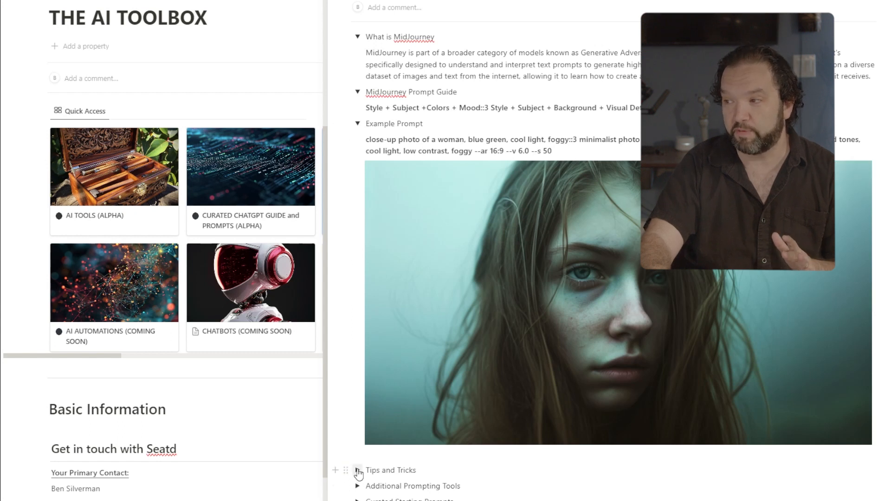
{"action": "left_click", "coordinate": [359, 470]}
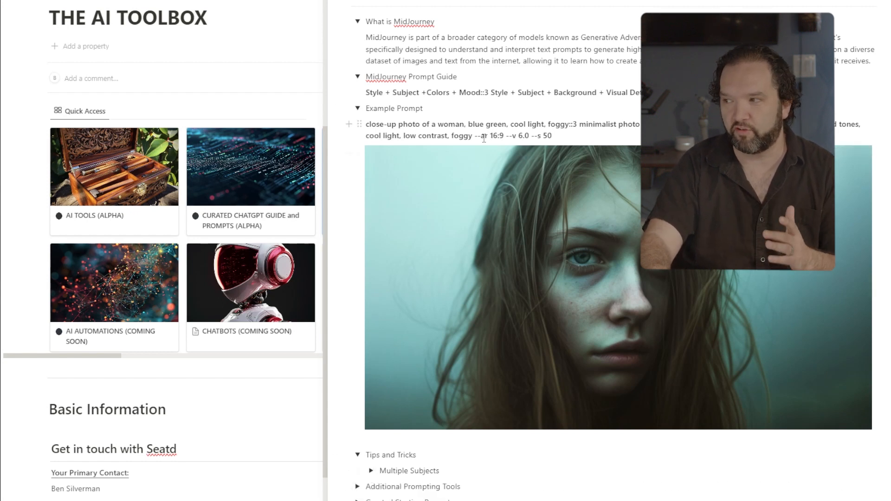
{"action": "left_click_drag", "start_coordinate": [483, 136], "coordinate": [551, 135]}
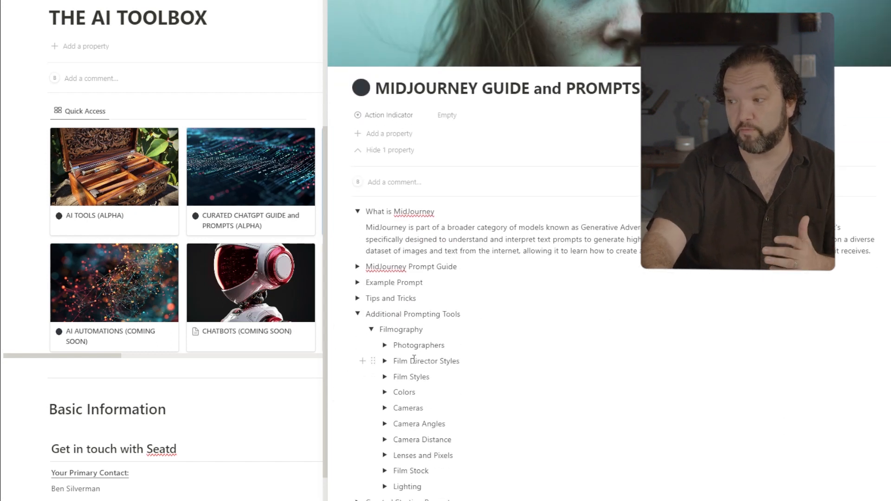
Step: Peek at the Photographers and Camera Distance lists, then collapse the Filmography prompting tools
{"action": "left_click", "coordinate": [385, 345]}
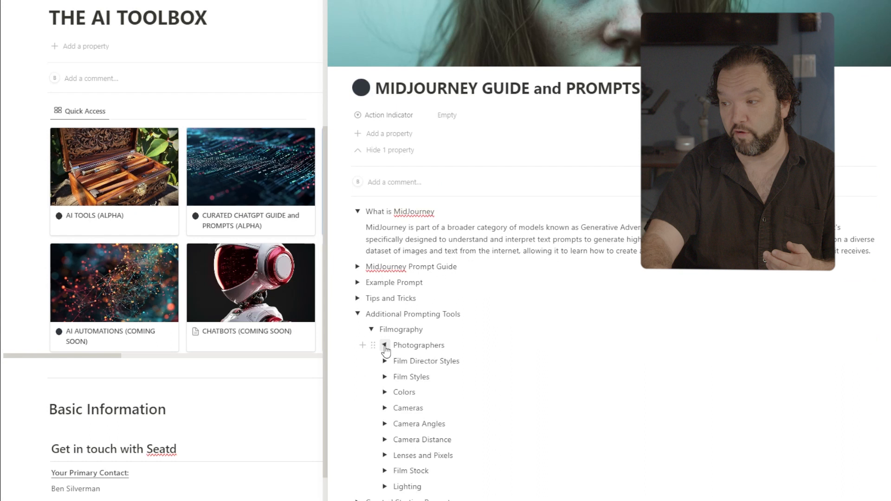
{"action": "left_click", "coordinate": [384, 364]}
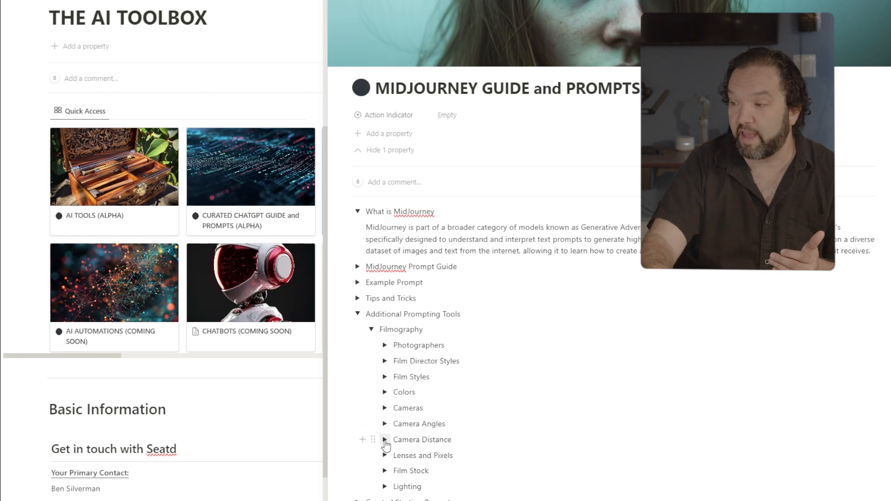
{"action": "left_click", "coordinate": [385, 443]}
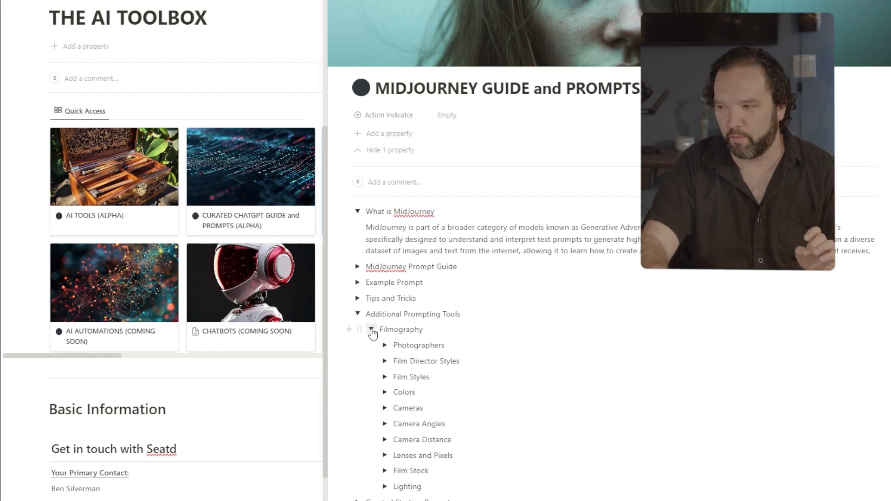
{"action": "left_click", "coordinate": [385, 345]}
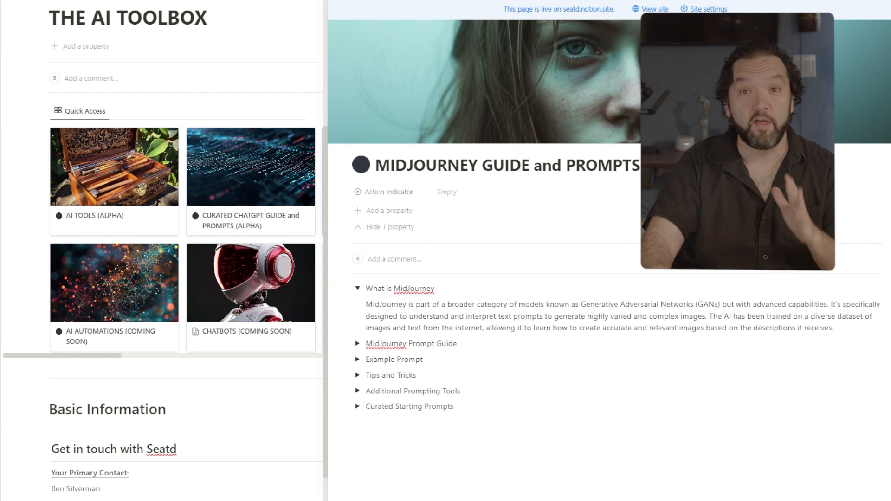
{"action": "mouse_move", "coordinate": [333, 56]}
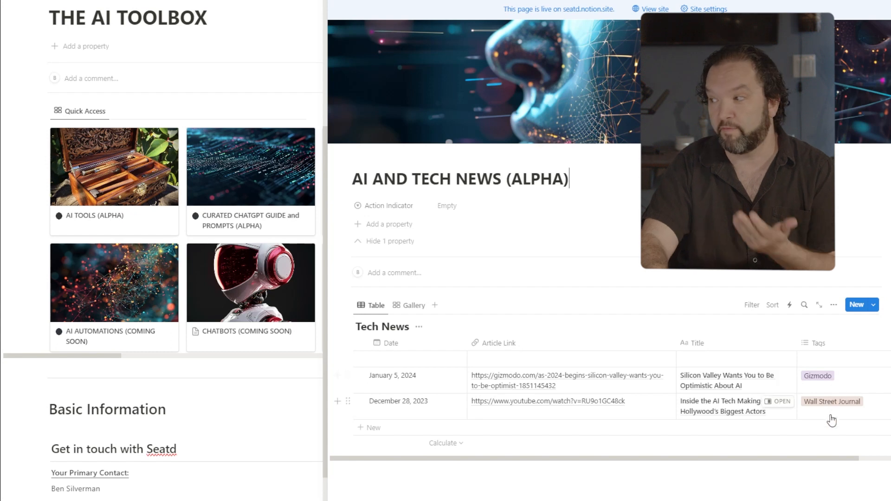
{"action": "mouse_move", "coordinate": [485, 410]}
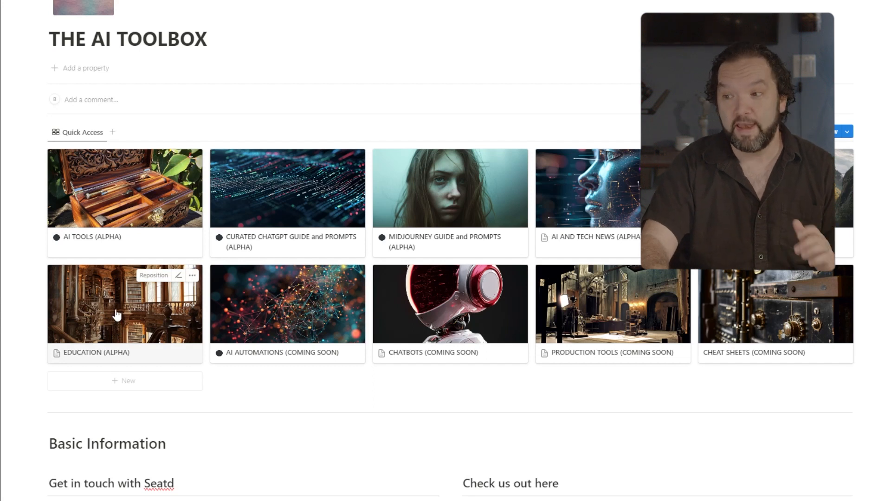
{"action": "left_click", "coordinate": [125, 304]}
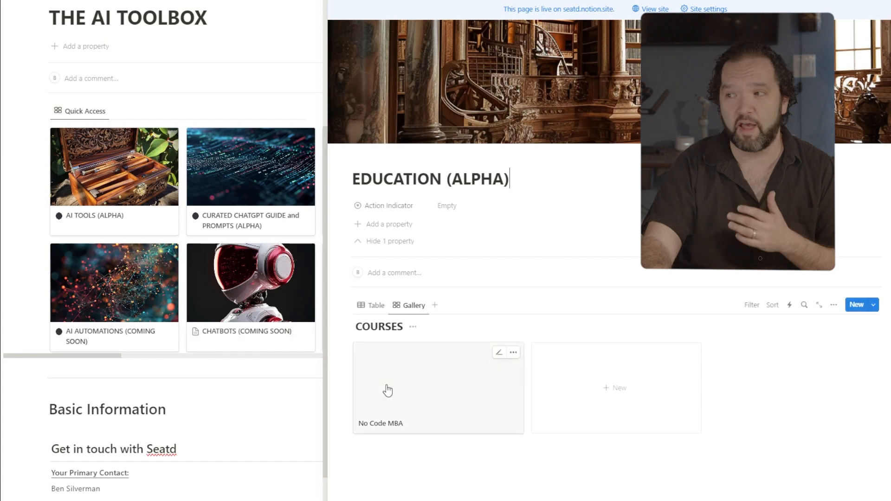
{"action": "left_click", "coordinate": [398, 389]}
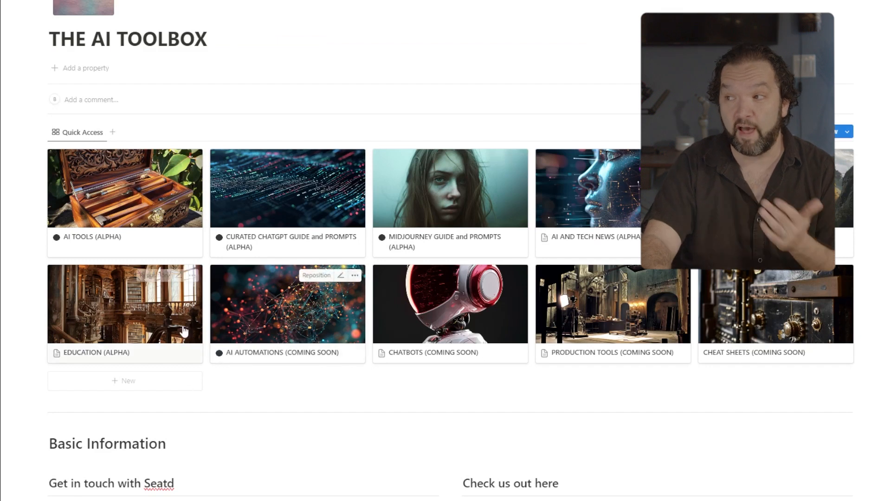
{"action": "left_click", "coordinate": [123, 304]}
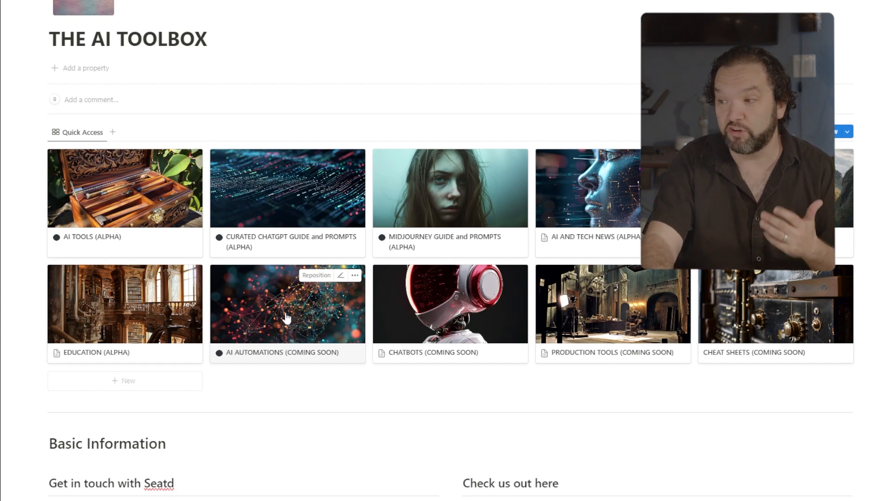
{"action": "left_click", "coordinate": [287, 305]}
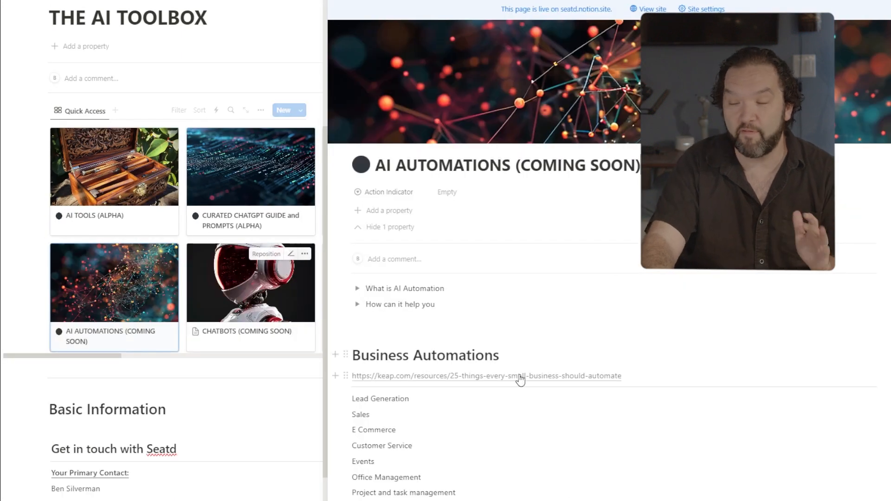
{"action": "scroll", "scroll_direction": "down", "scroll_amount": 3}
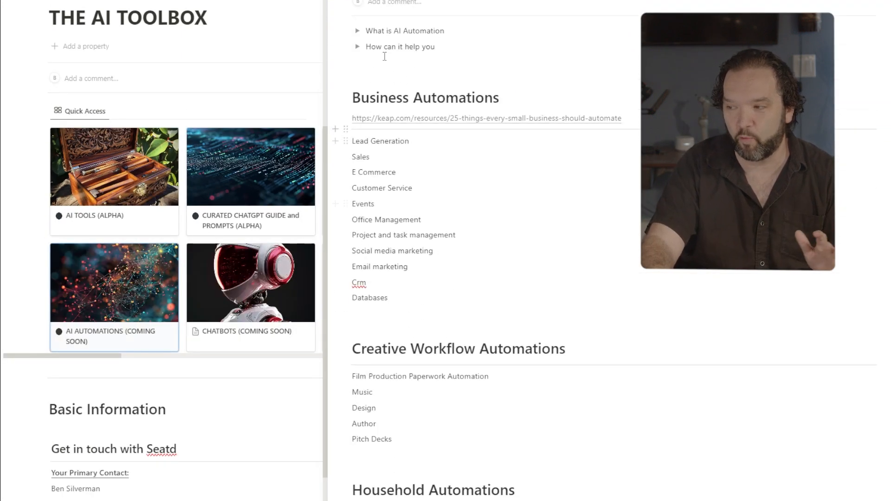
{"action": "left_click", "coordinate": [357, 46]}
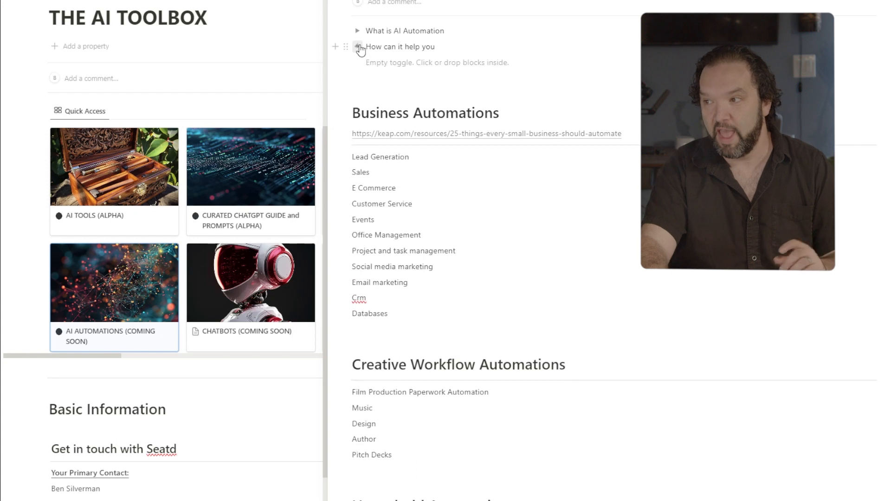
{"action": "left_click", "coordinate": [359, 46]}
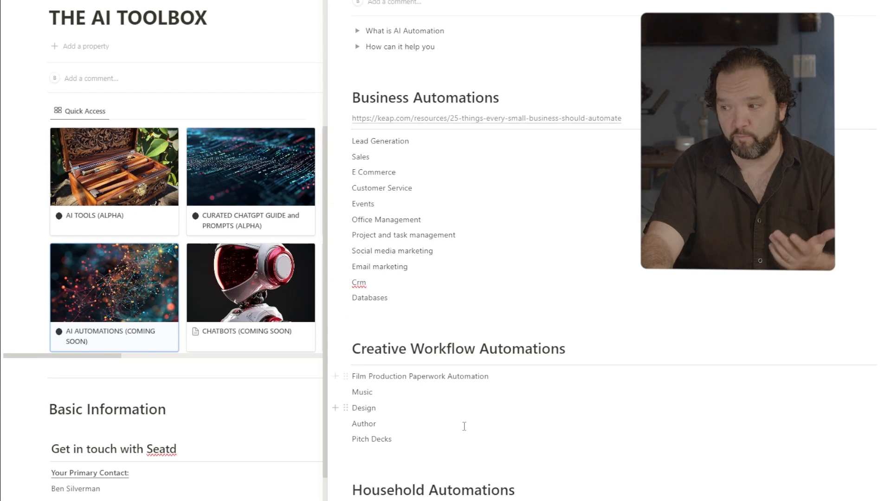
{"action": "mouse_move", "coordinate": [417, 476]}
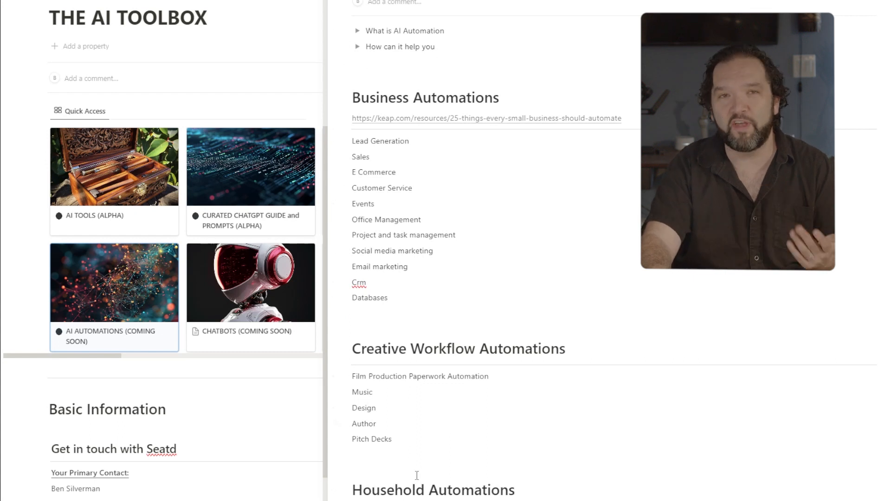
{"action": "left_click", "coordinate": [113, 282]}
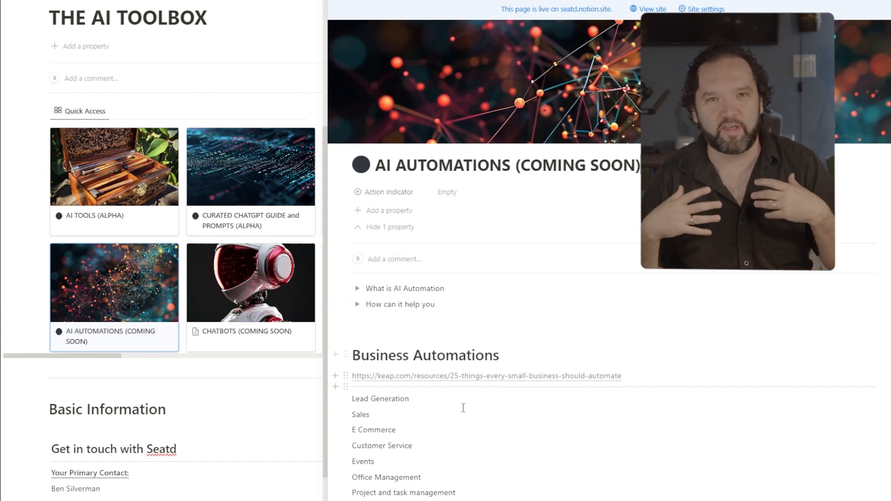
{"action": "scroll", "scroll_direction": "down", "scroll_amount": 3}
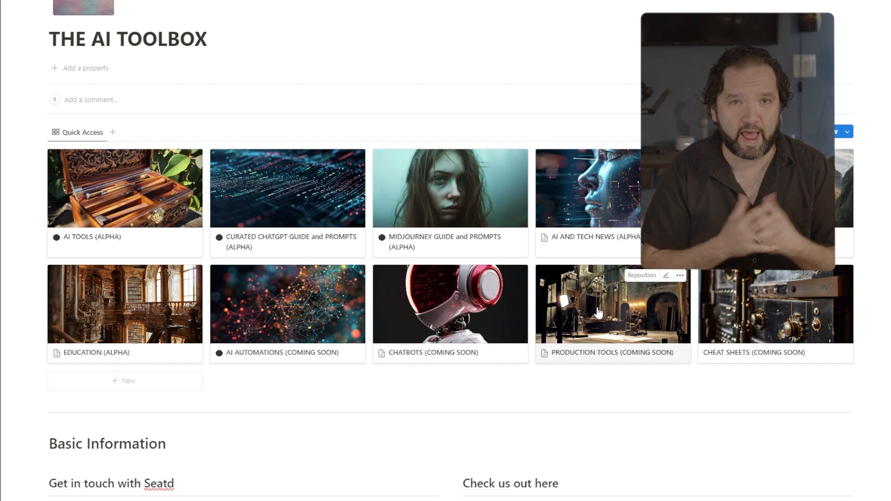
{"action": "left_click", "coordinate": [612, 304]}
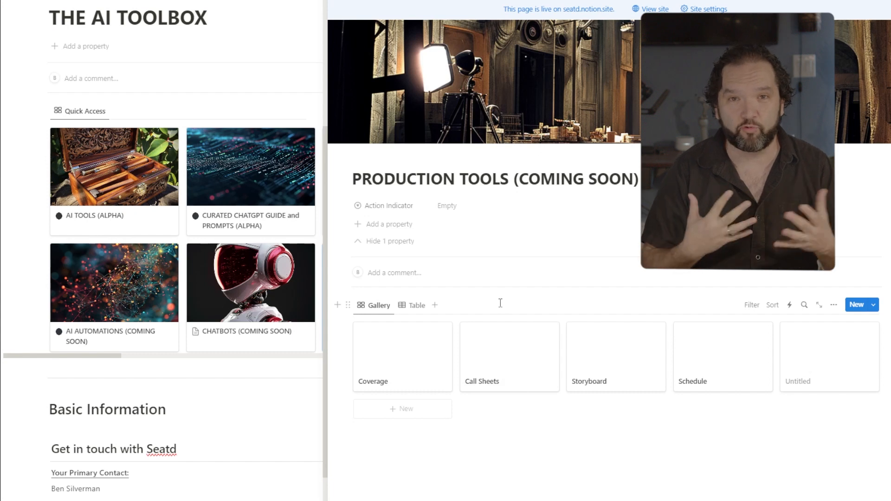
{"action": "mouse_move", "coordinate": [461, 300]}
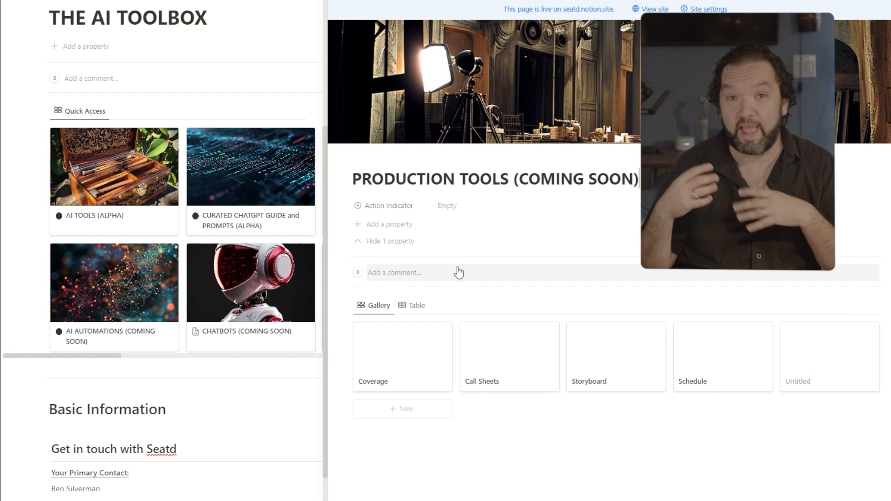
{"action": "mouse_move", "coordinate": [456, 279]}
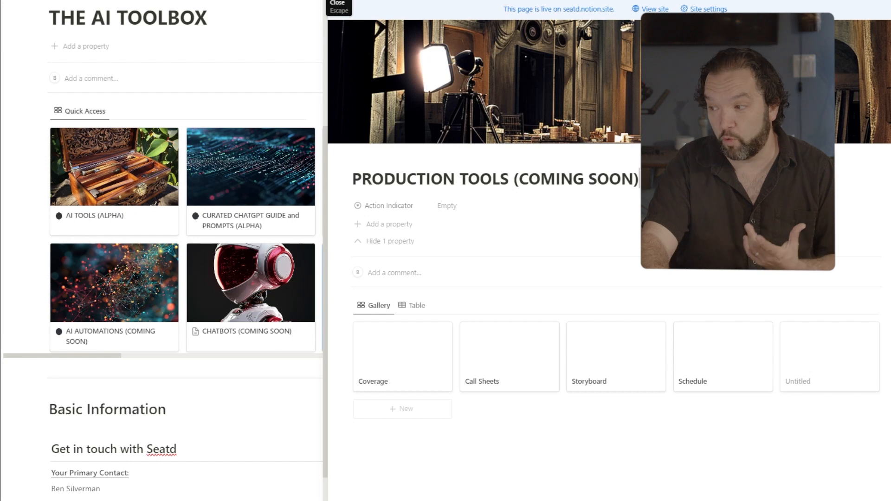
{"action": "left_click", "coordinate": [337, 6]}
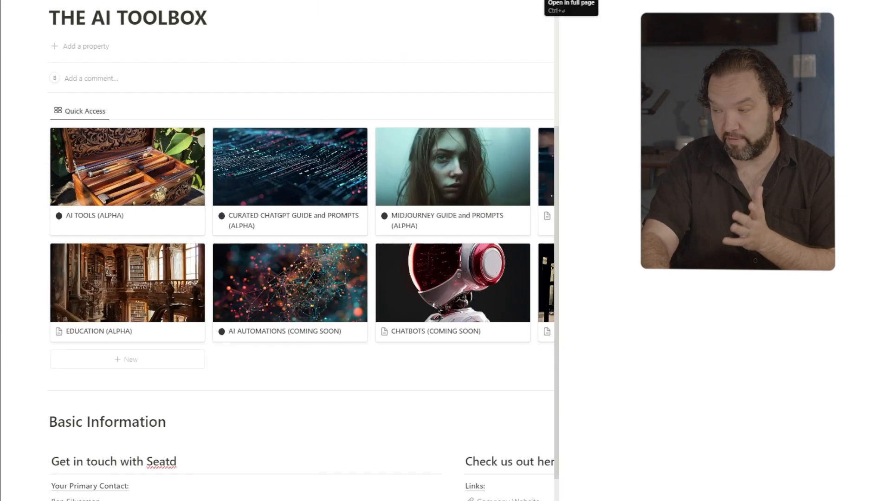